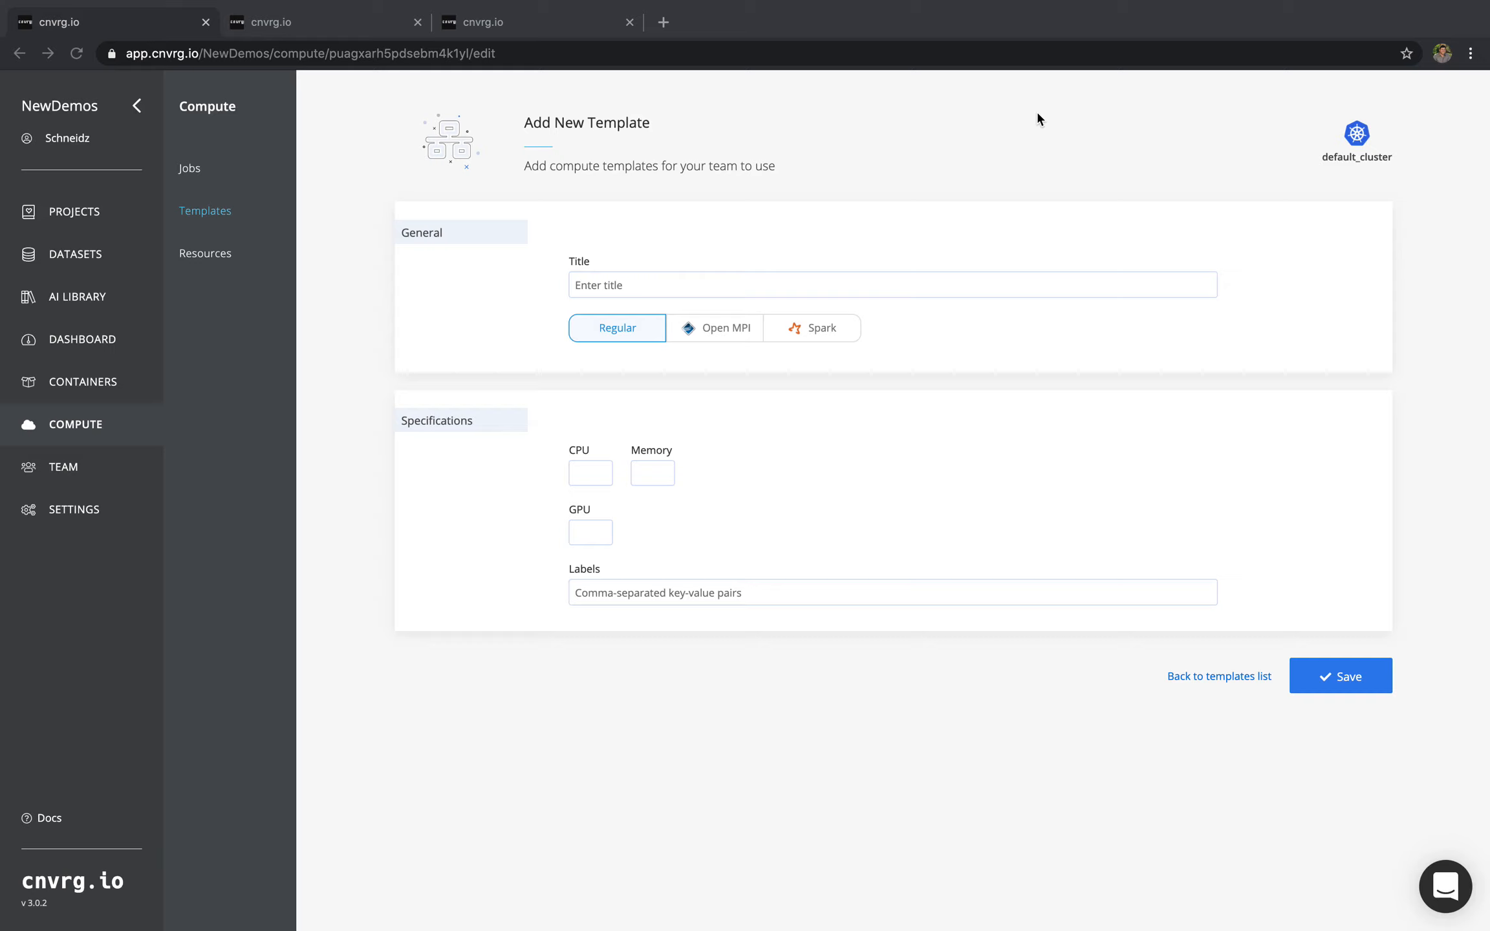
mouse_move(683, 310)
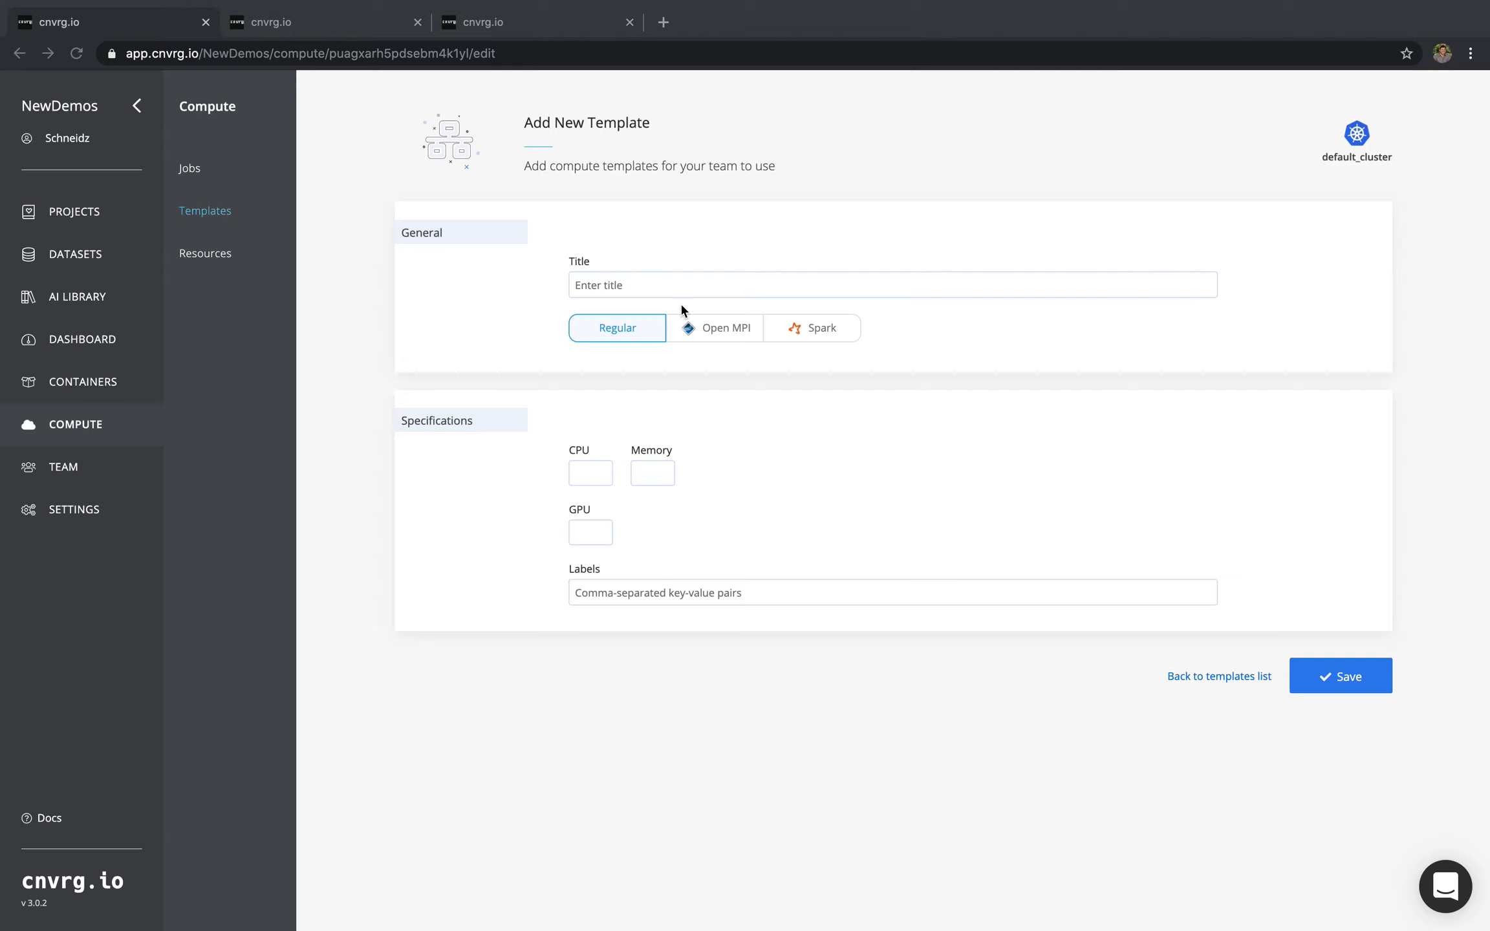
mouse_move(763, 412)
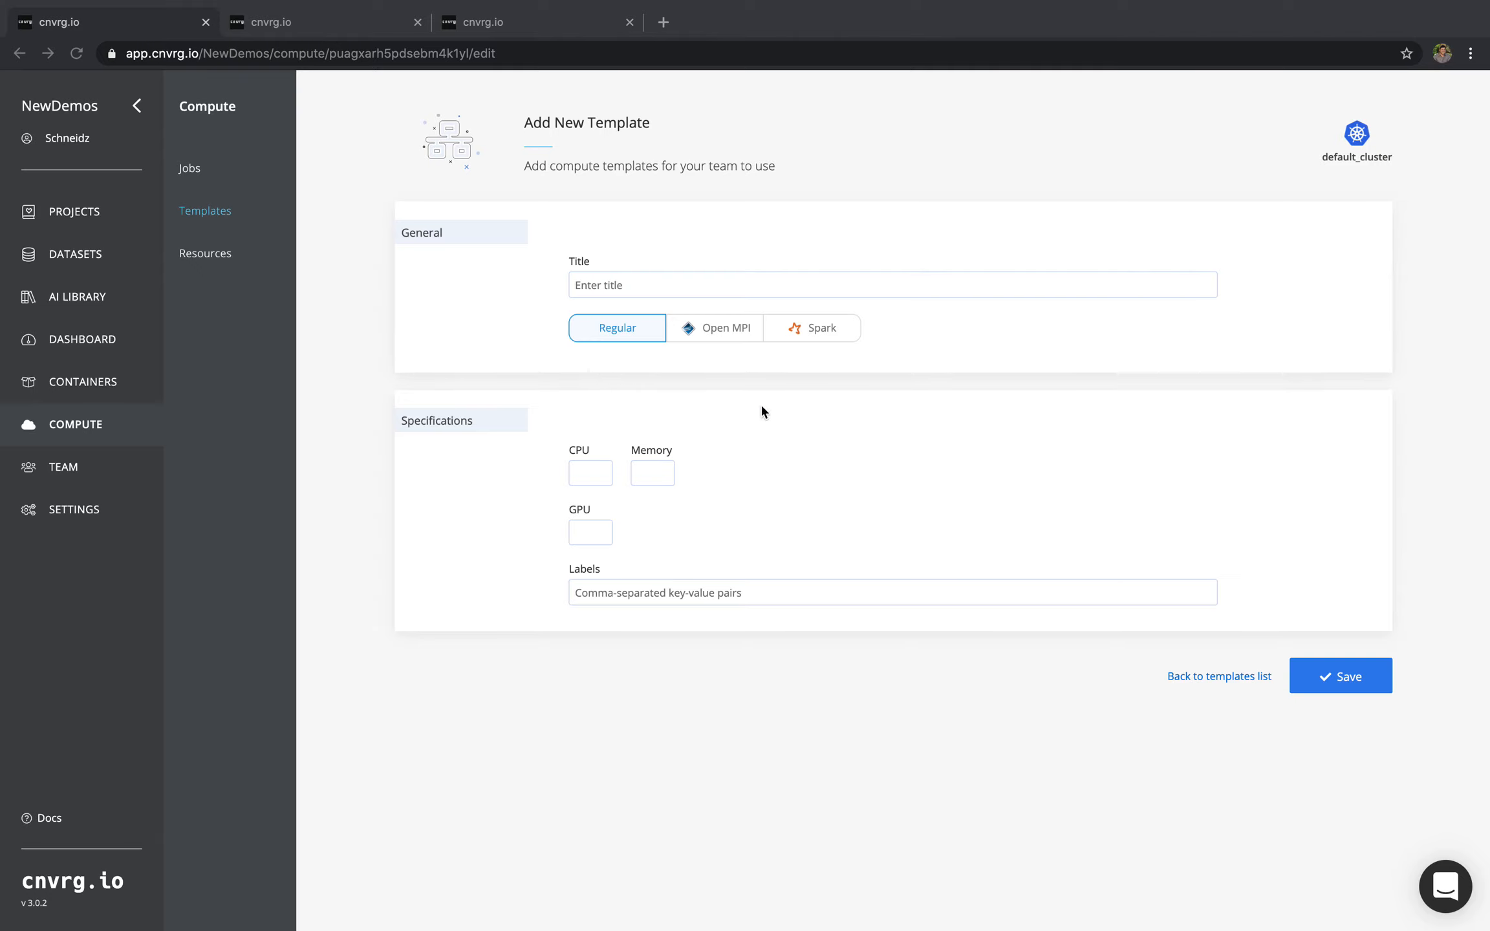
- Switch the template type from Spark to Open MPI, showing master and worker specifications
left_click(811, 327)
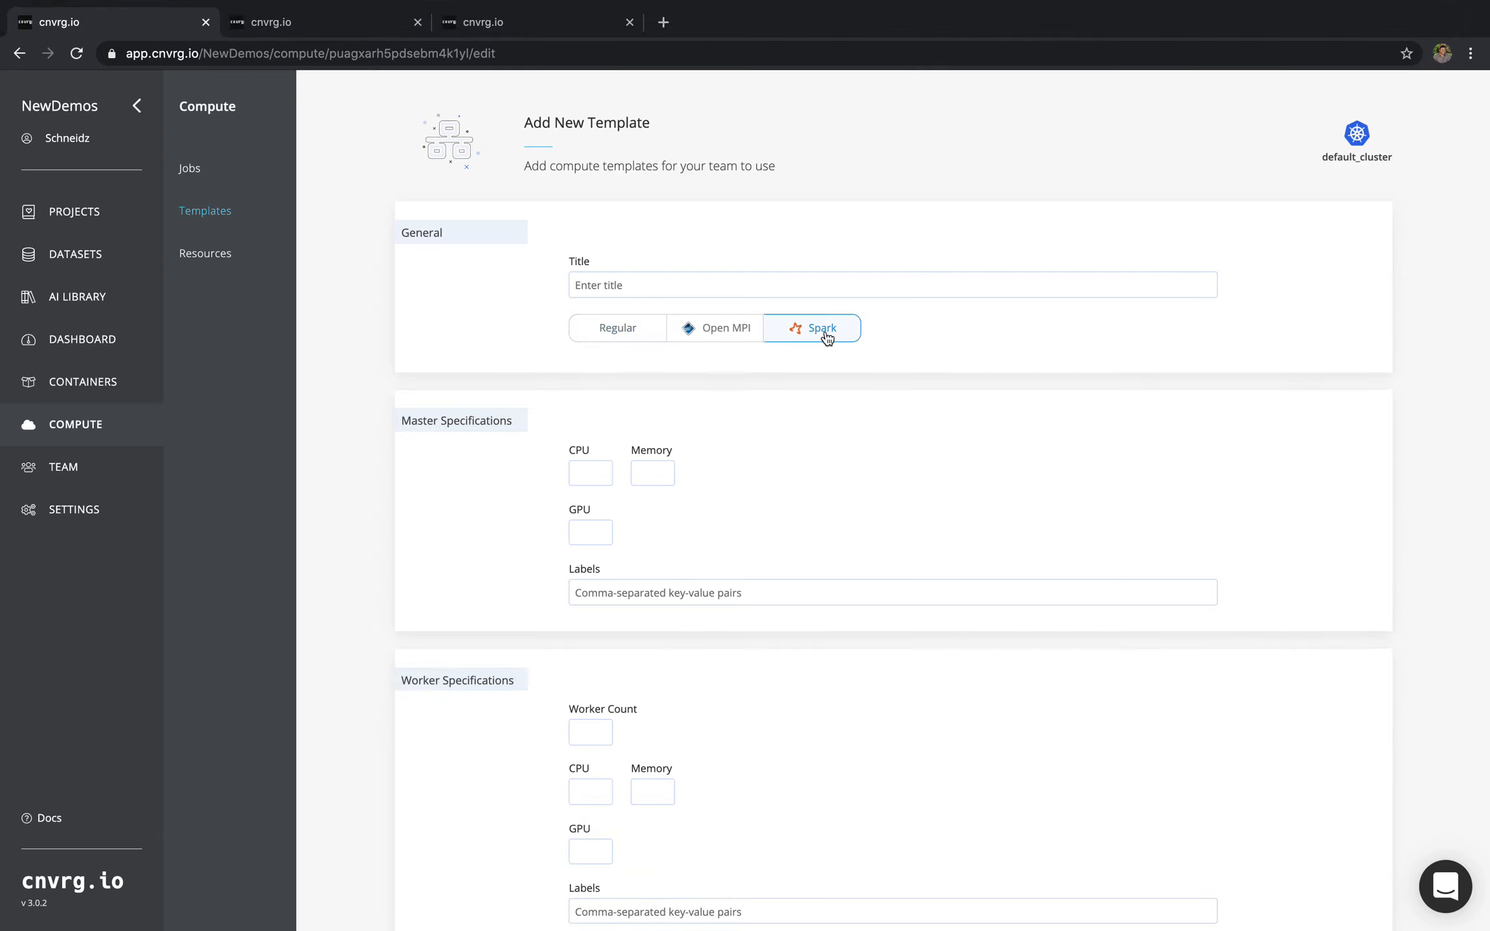
left_click(727, 327)
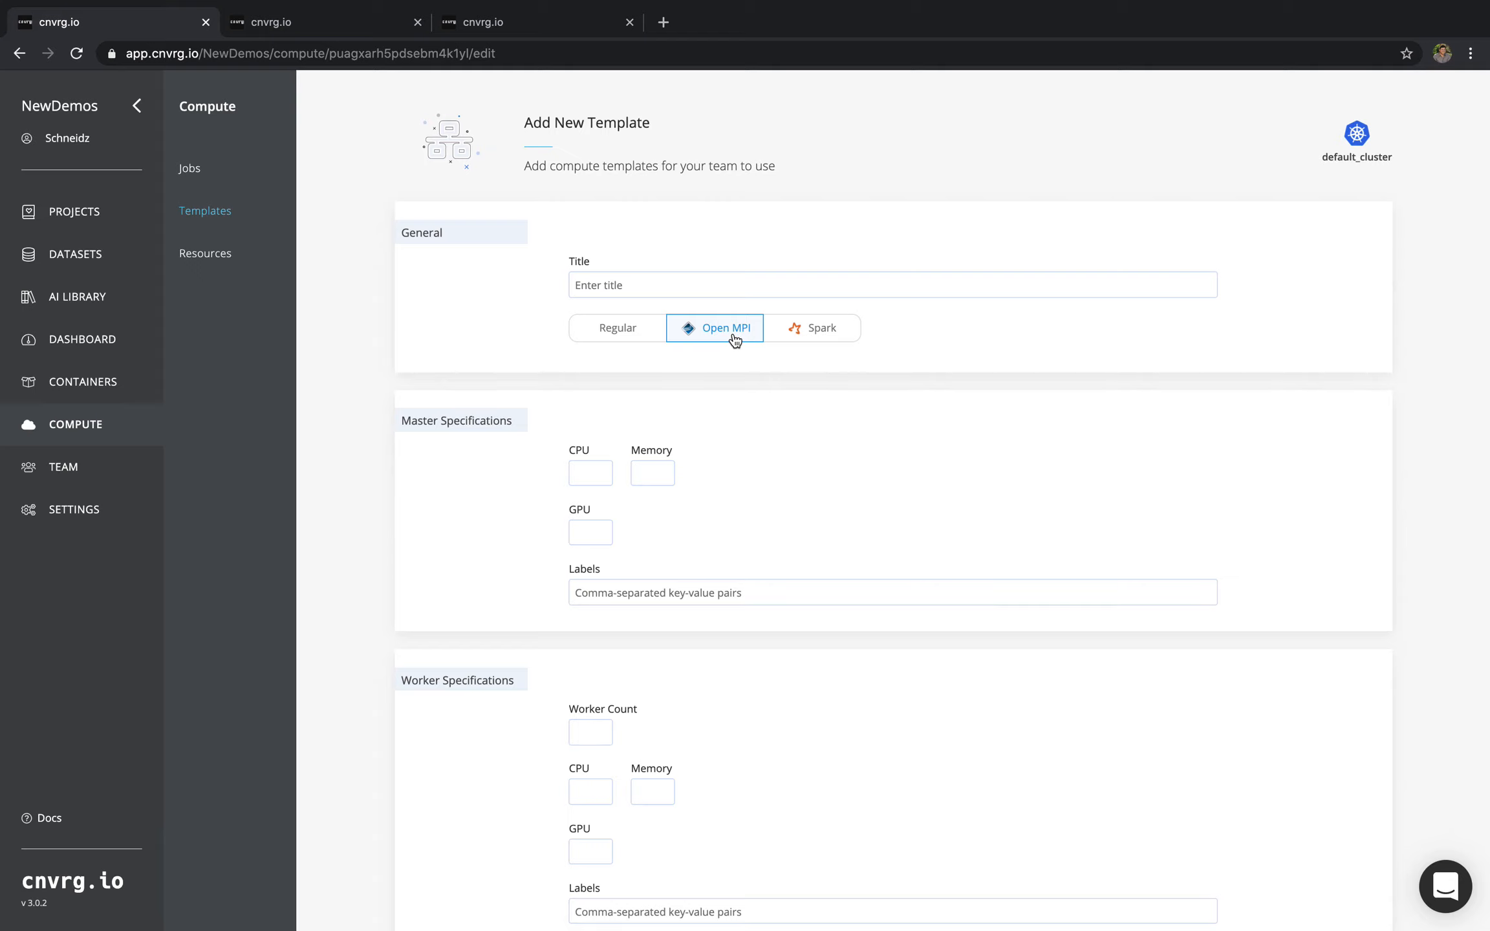
mouse_move(684, 341)
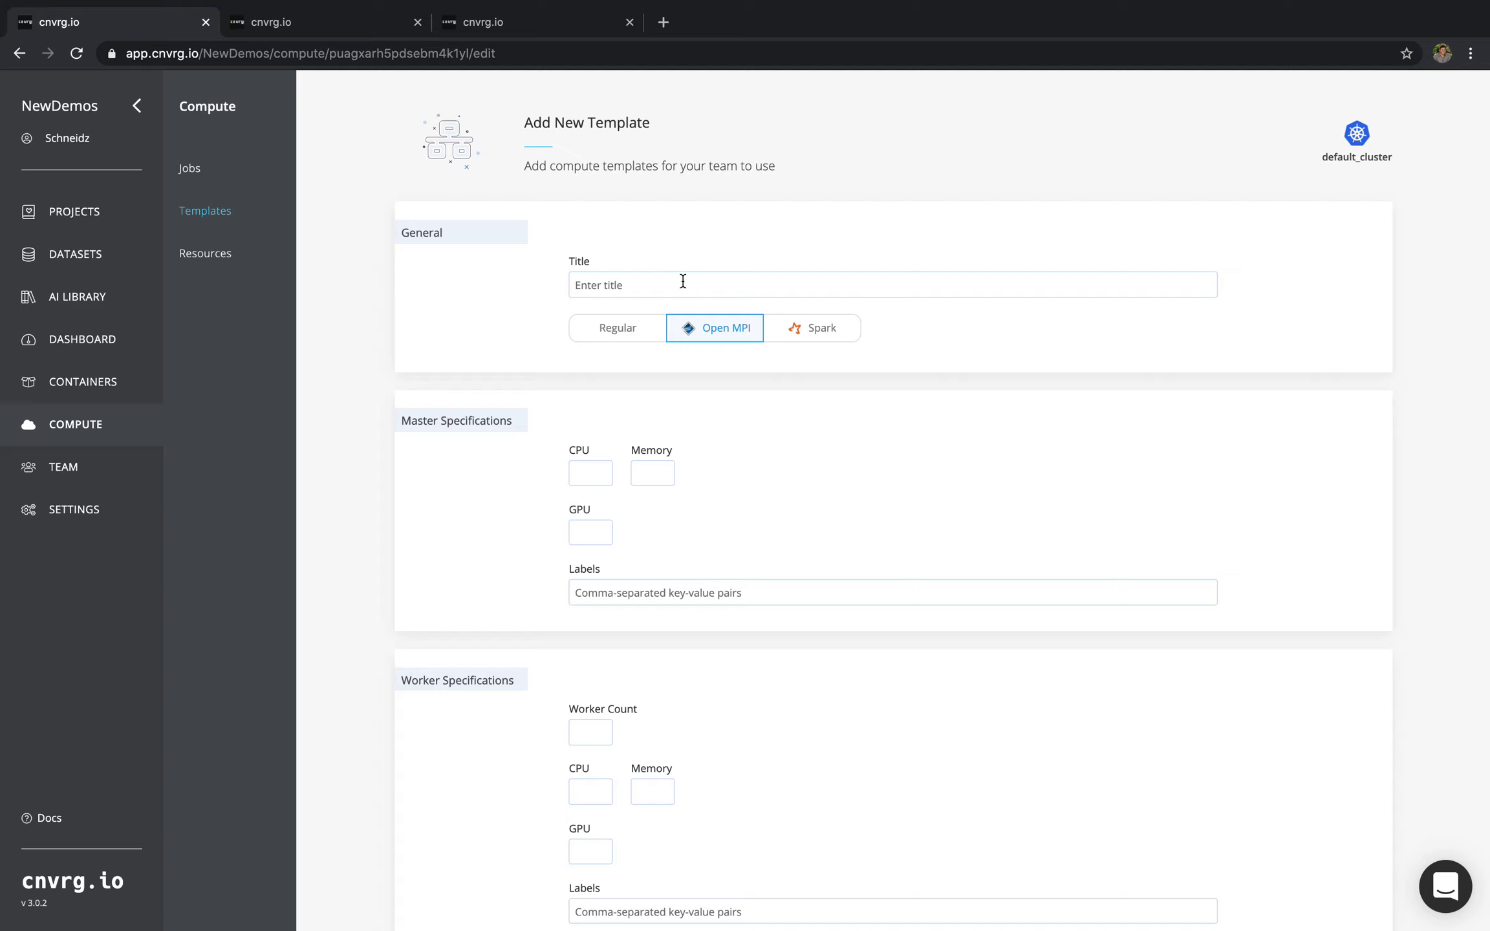
mouse_move(512, 458)
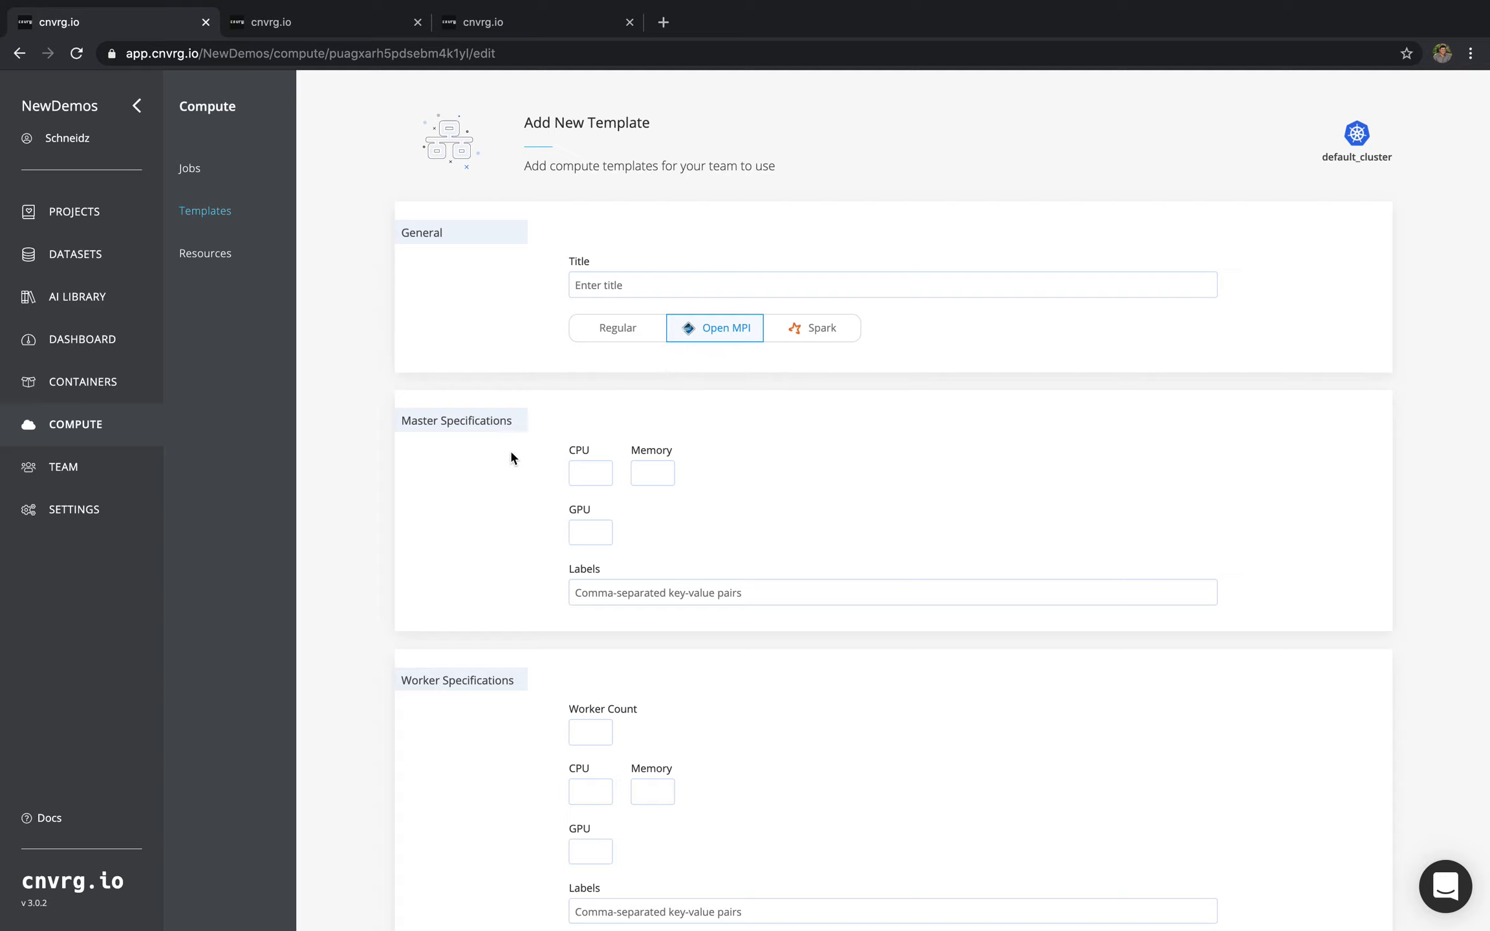
mouse_move(528, 739)
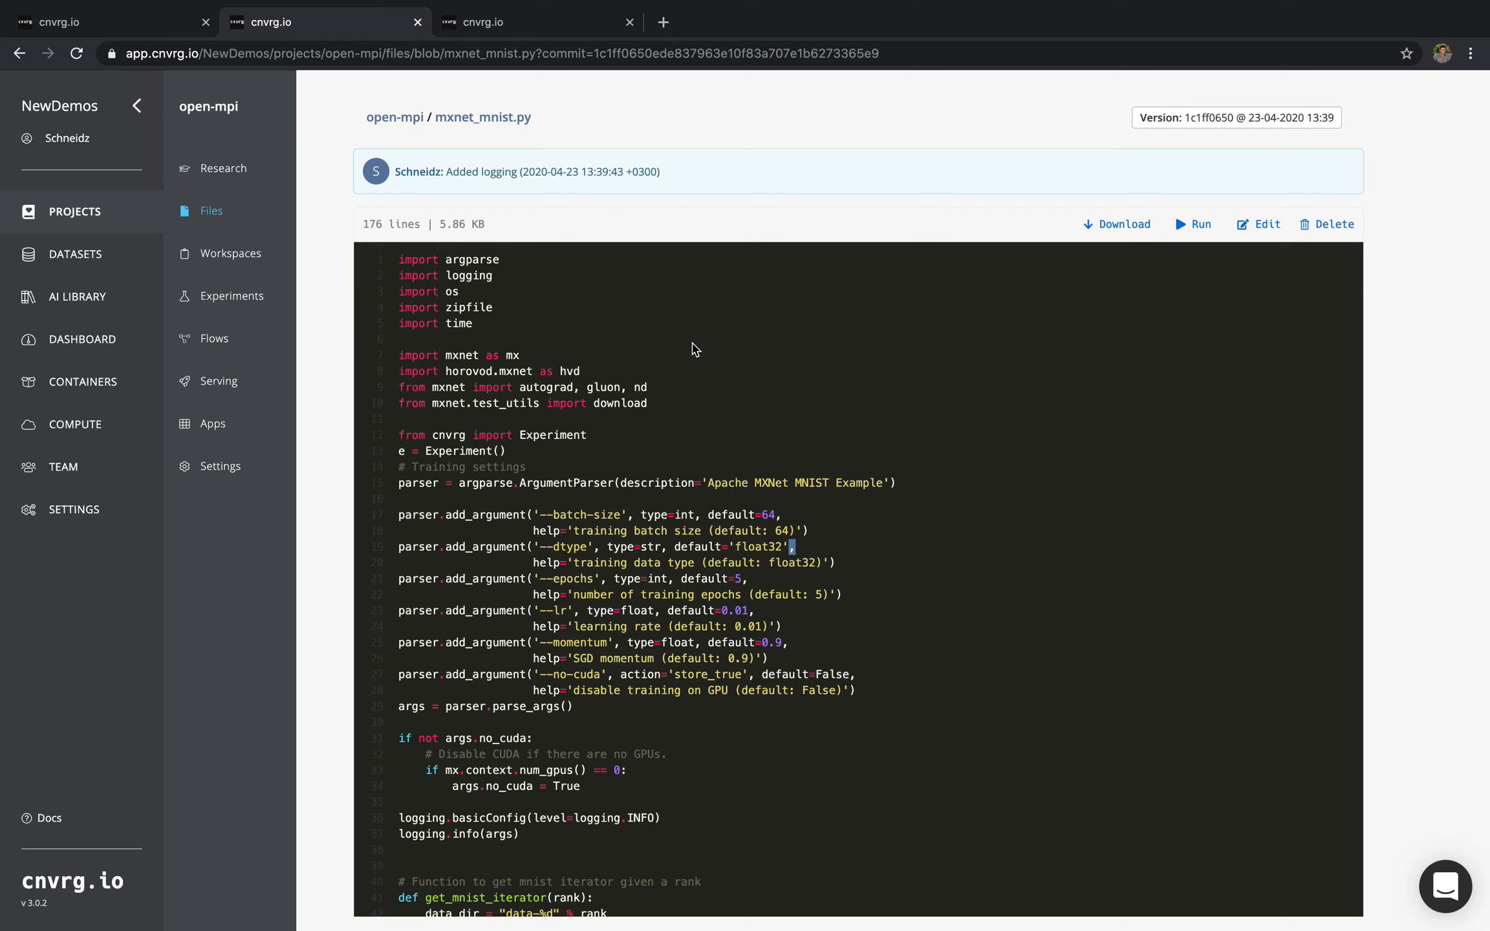
mouse_move(507, 382)
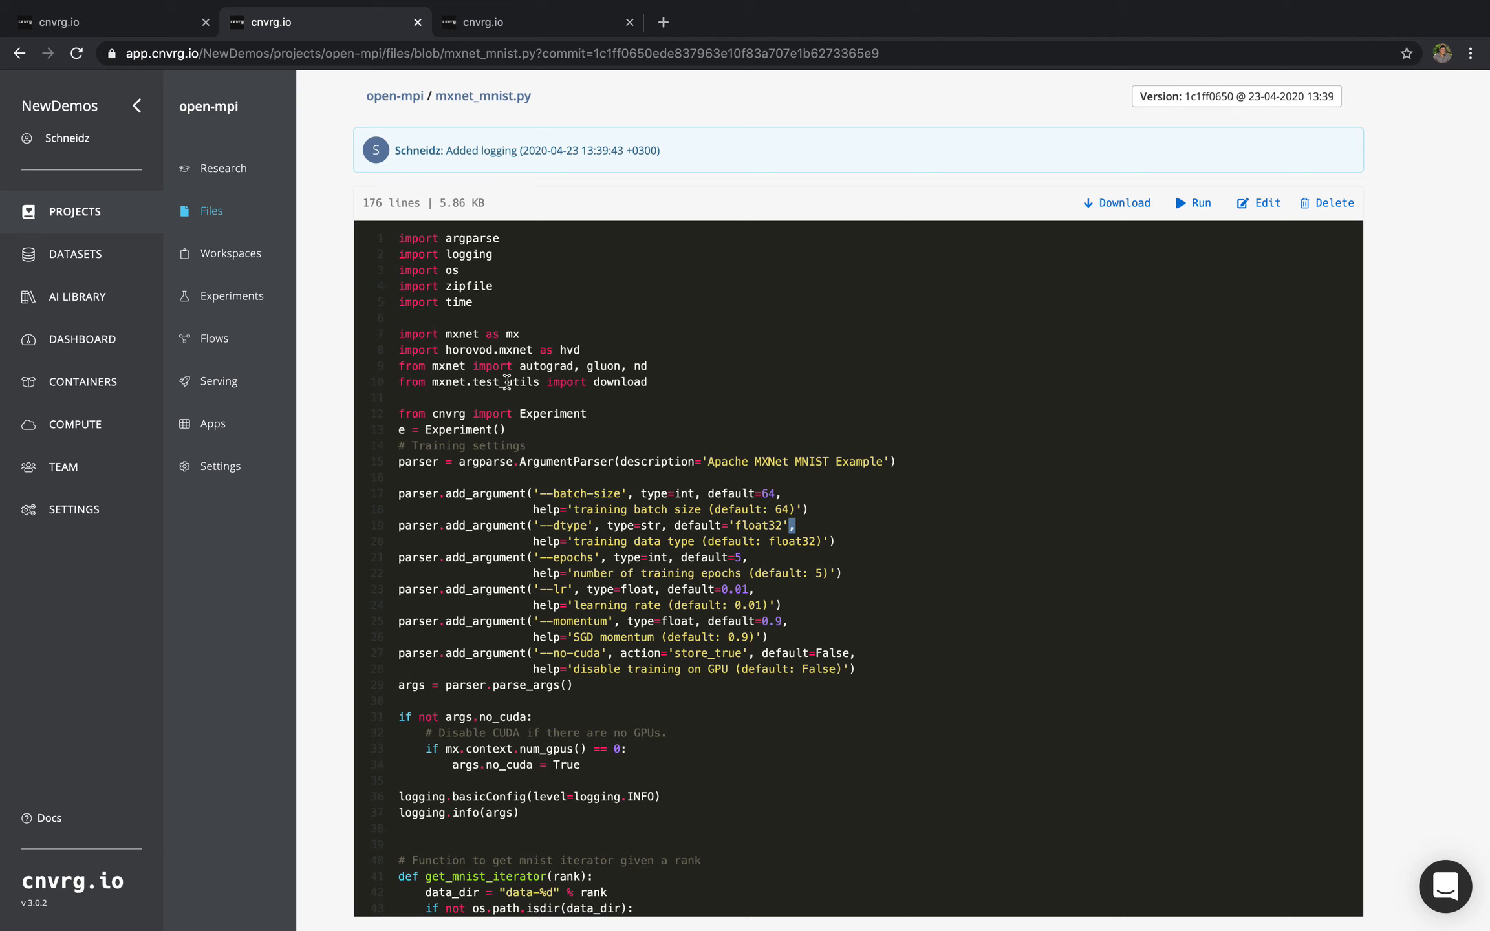
mouse_move(506, 382)
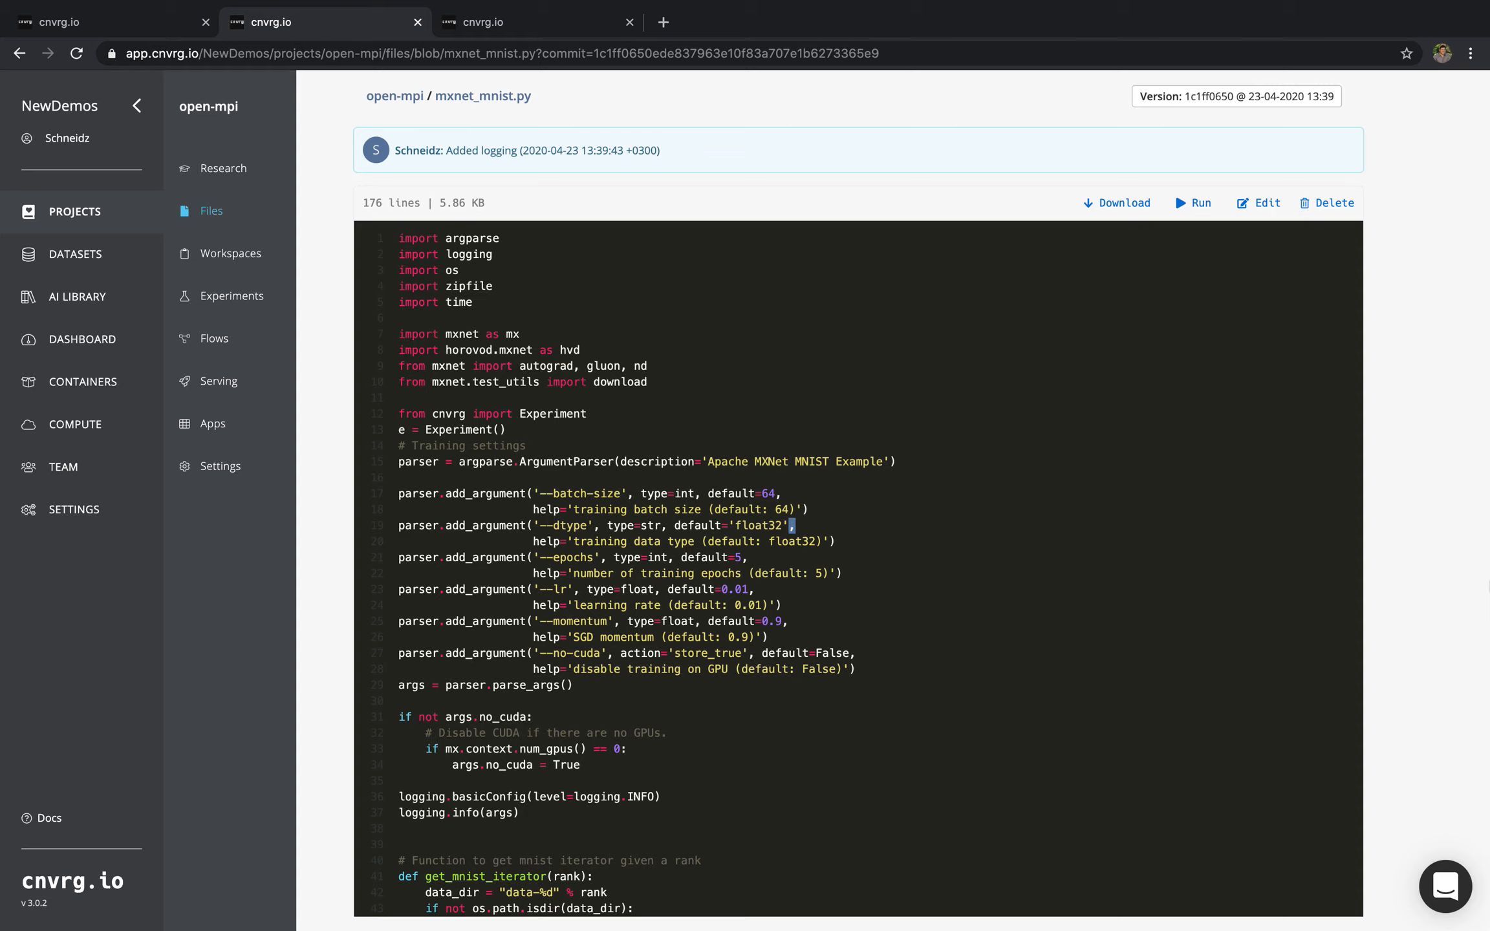
mouse_move(799, 385)
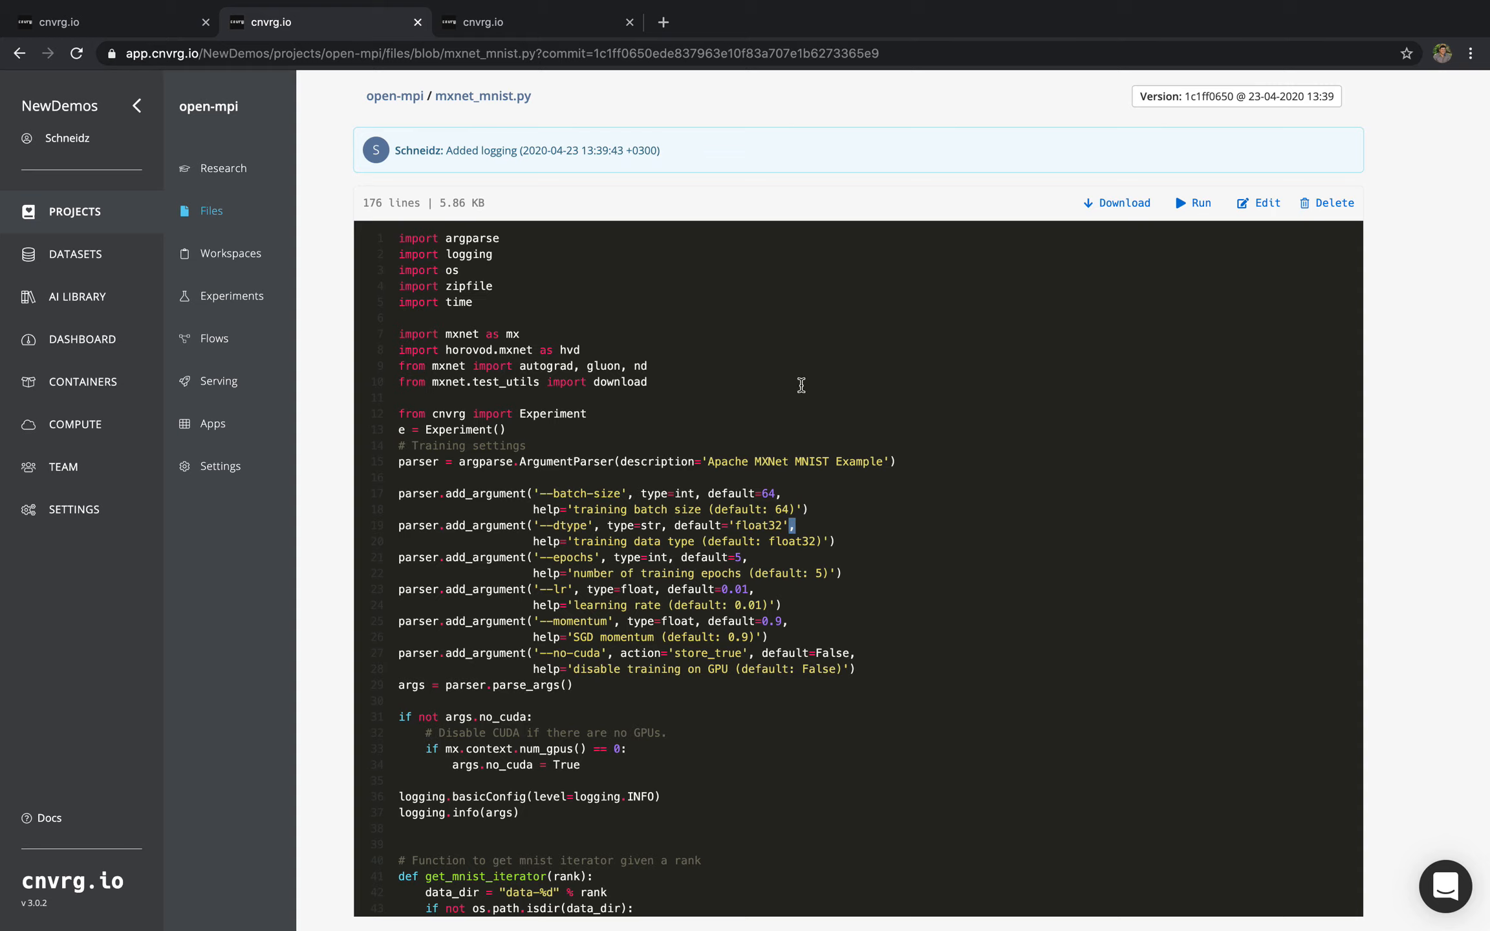
- Start a new experiment from mxnet_mnist.py and go to its Environment settings
left_click(1191, 202)
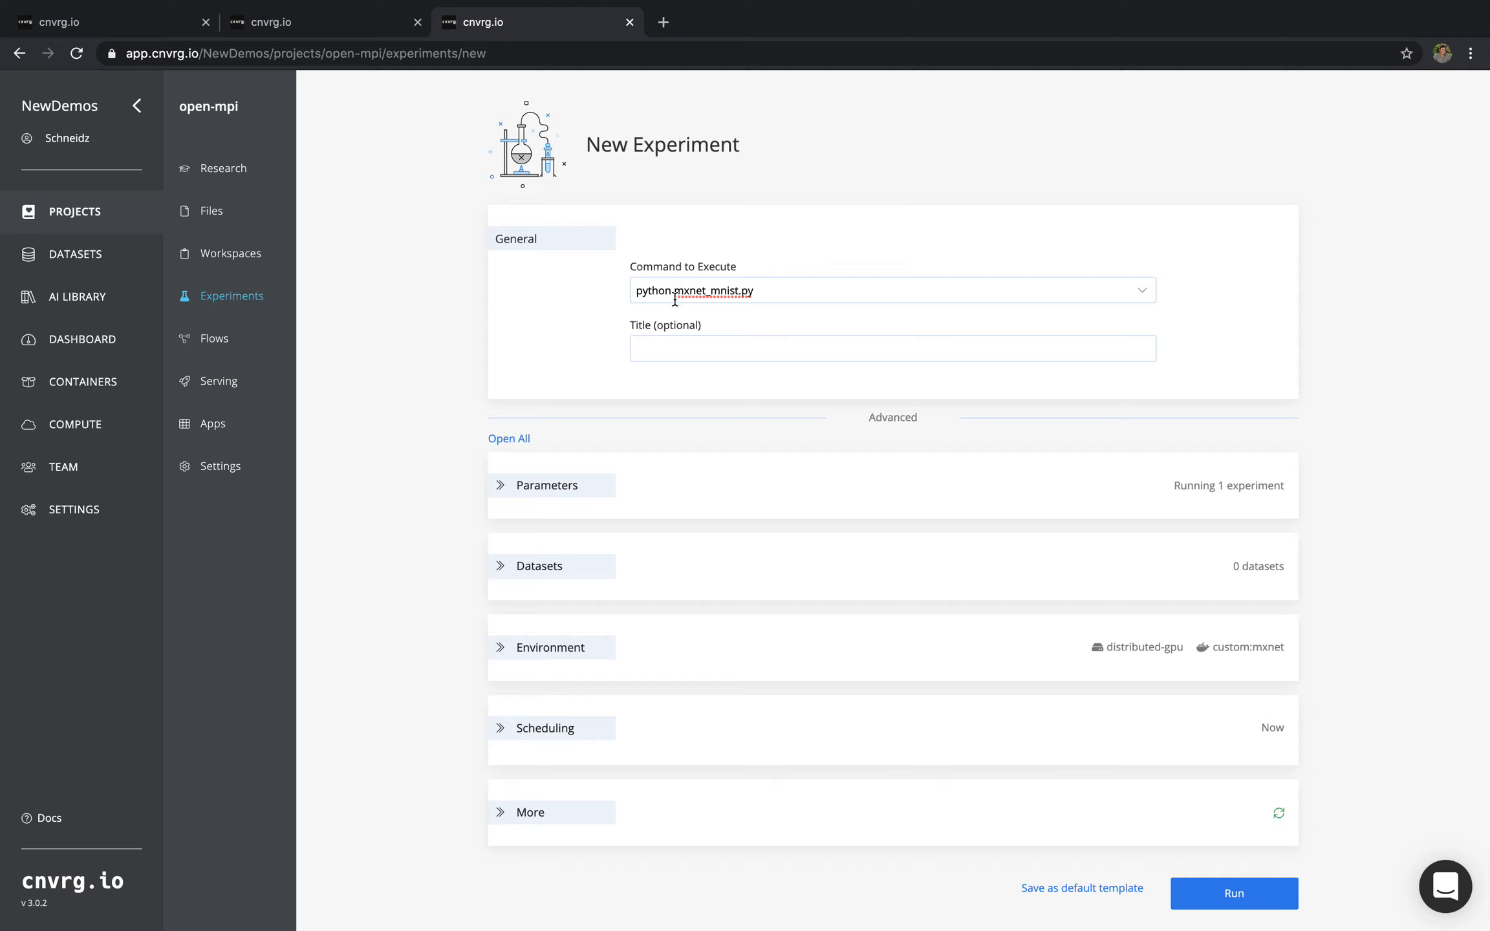
mouse_move(819, 320)
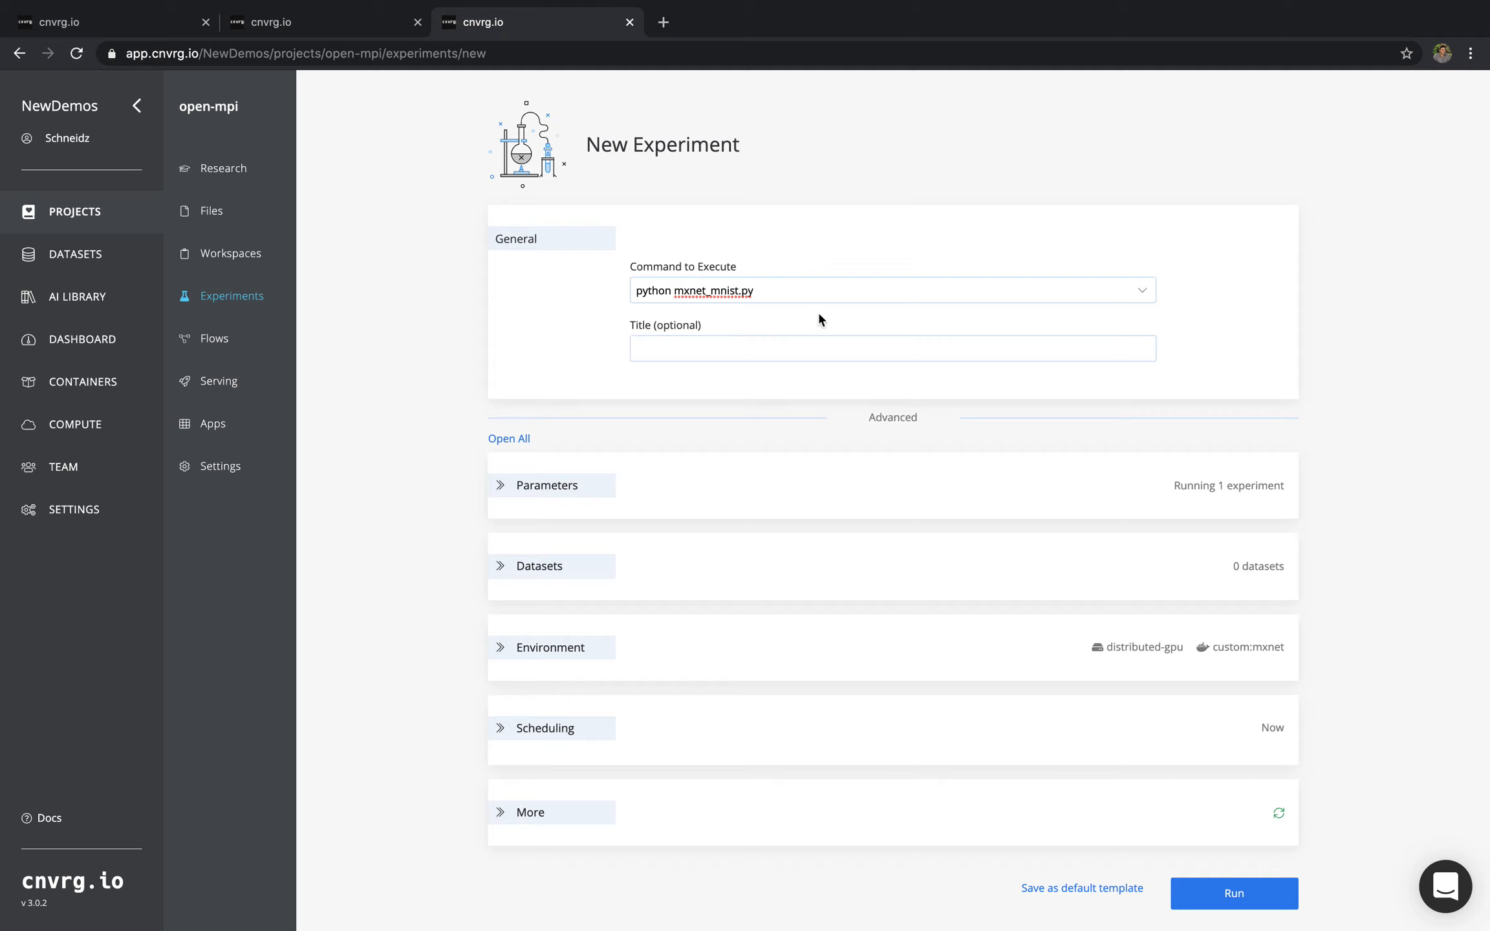
left_click(549, 647)
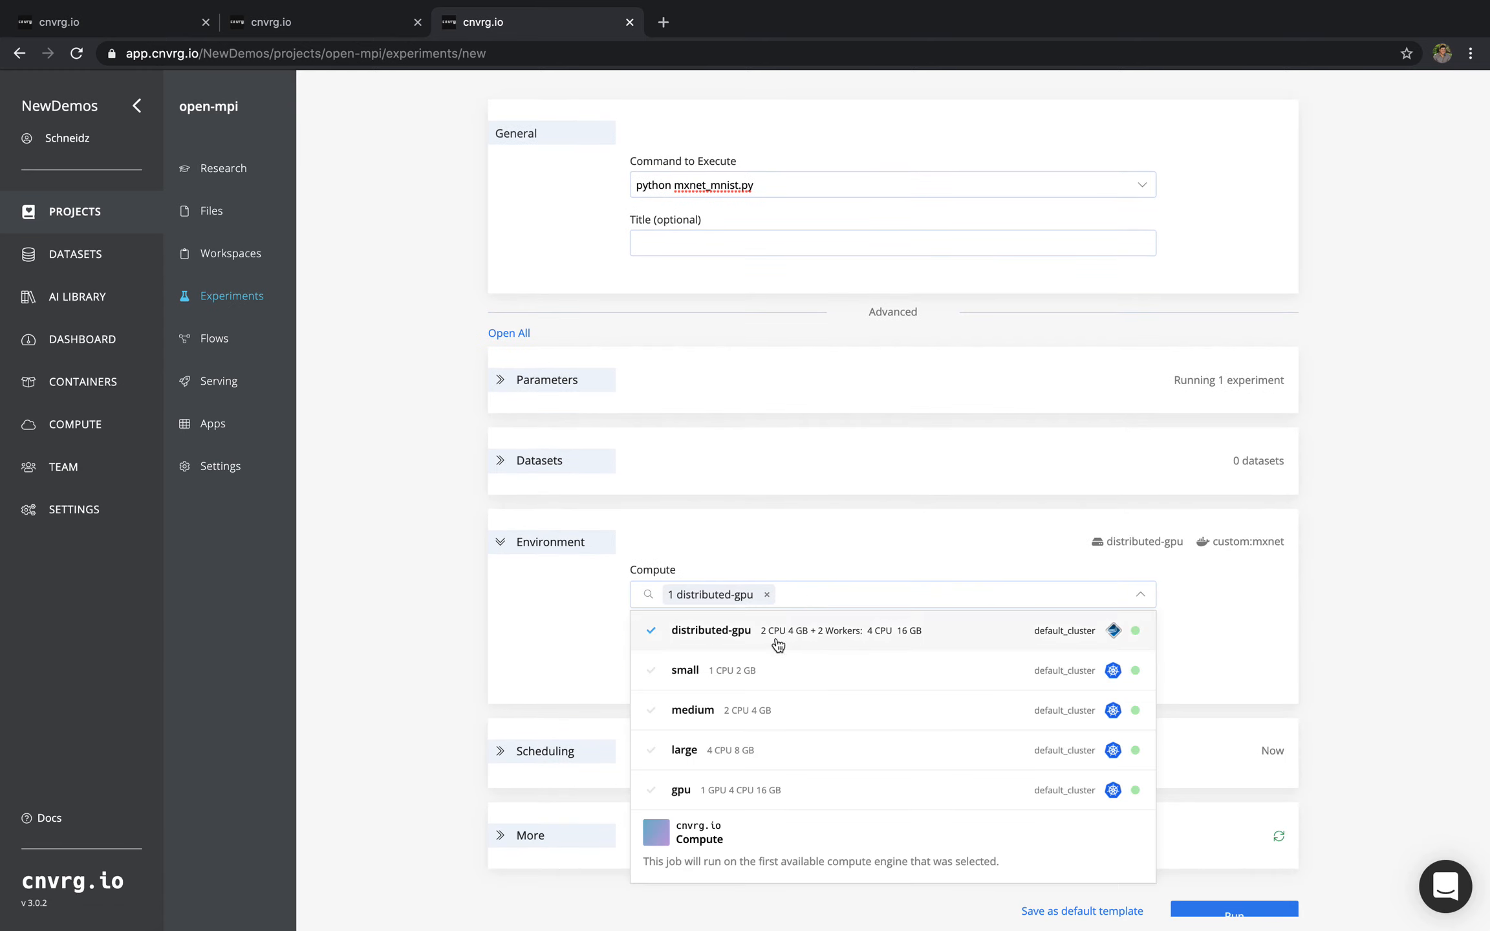
mouse_move(807, 704)
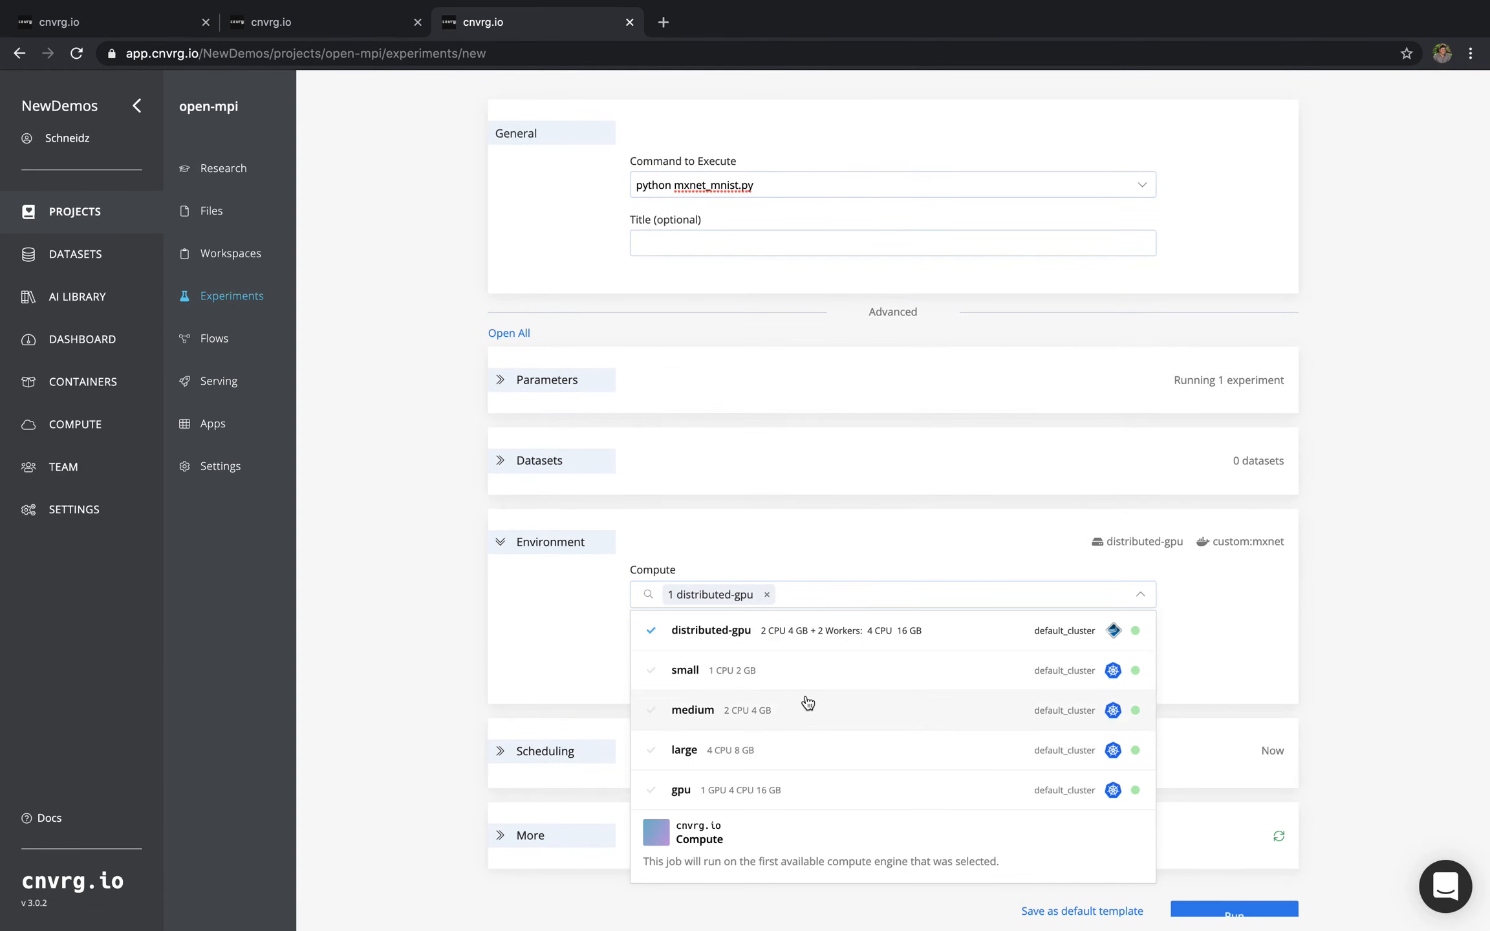
mouse_move(802, 693)
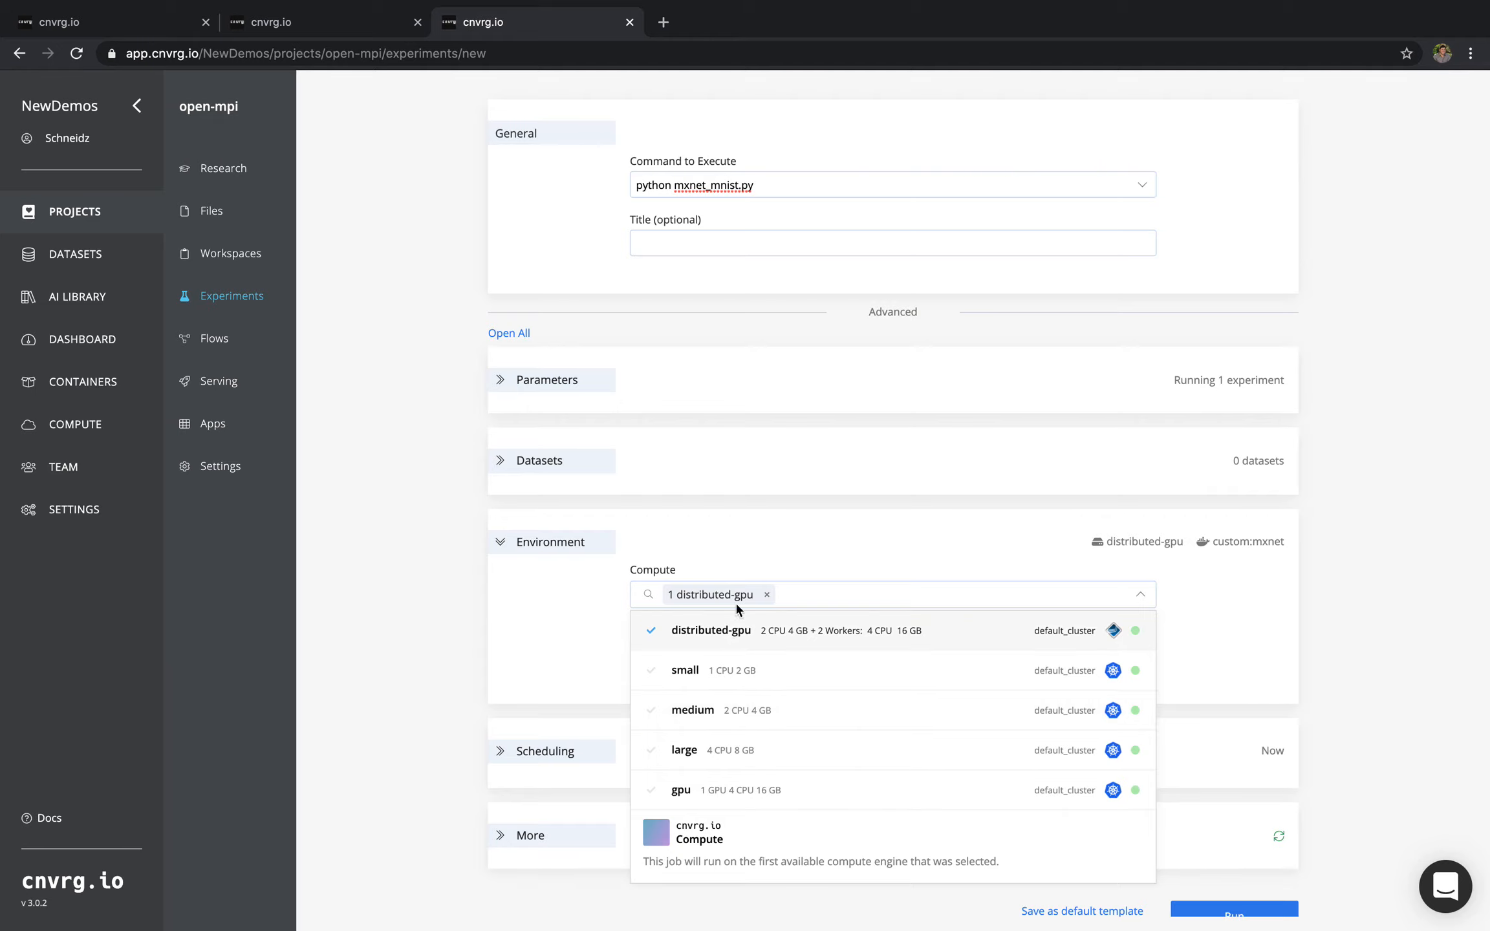
- Launch the experiment on distributed-gpu compute with the custom:mxnet image
left_click(1141, 593)
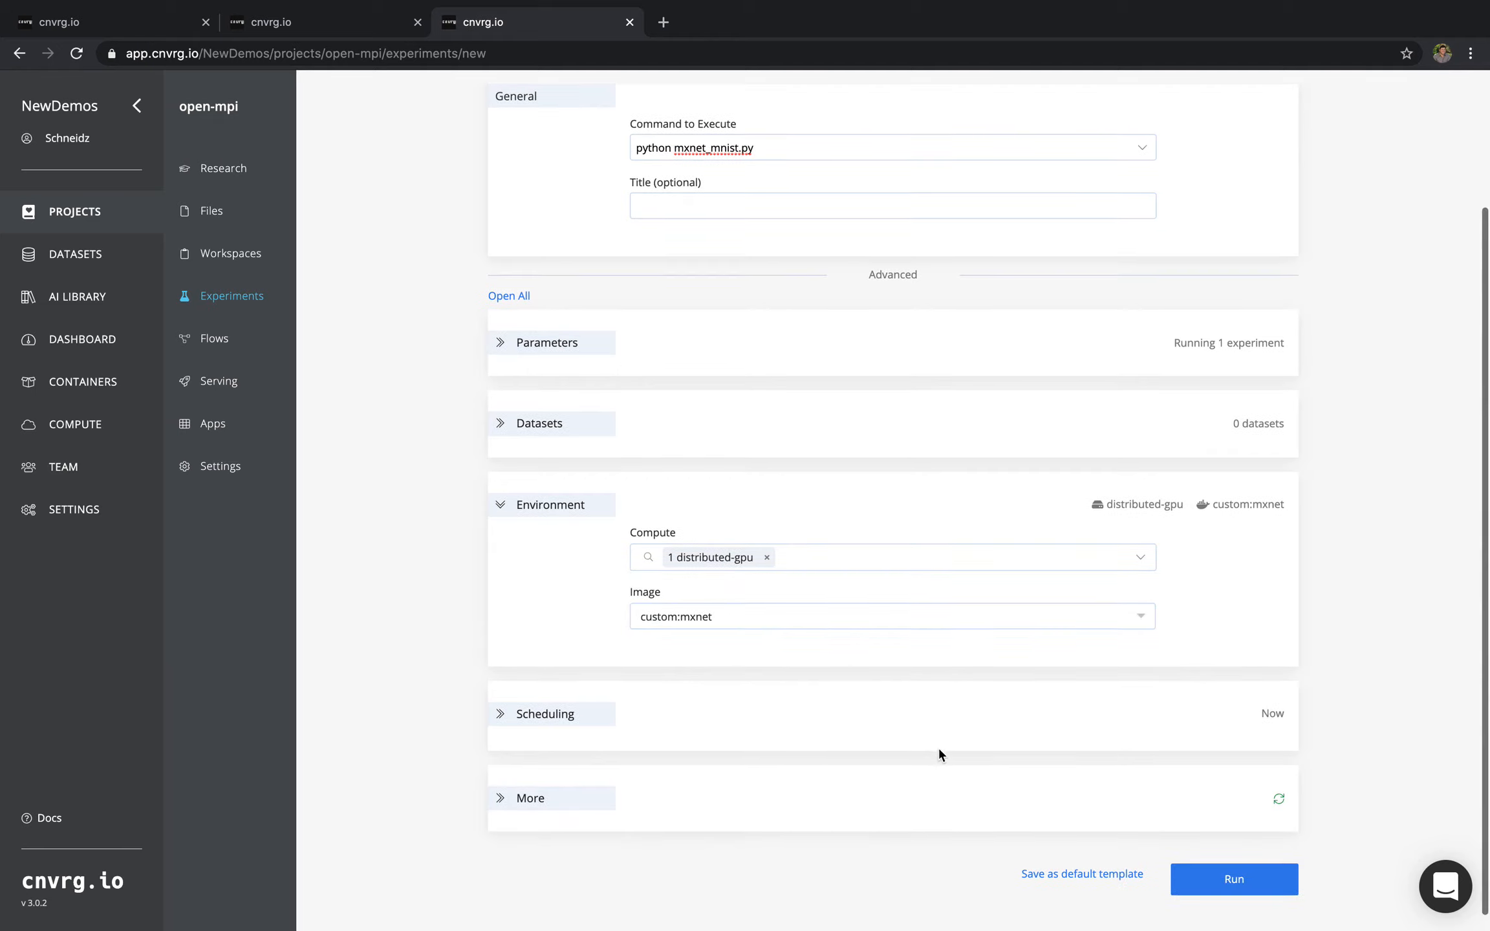
left_click(1234, 879)
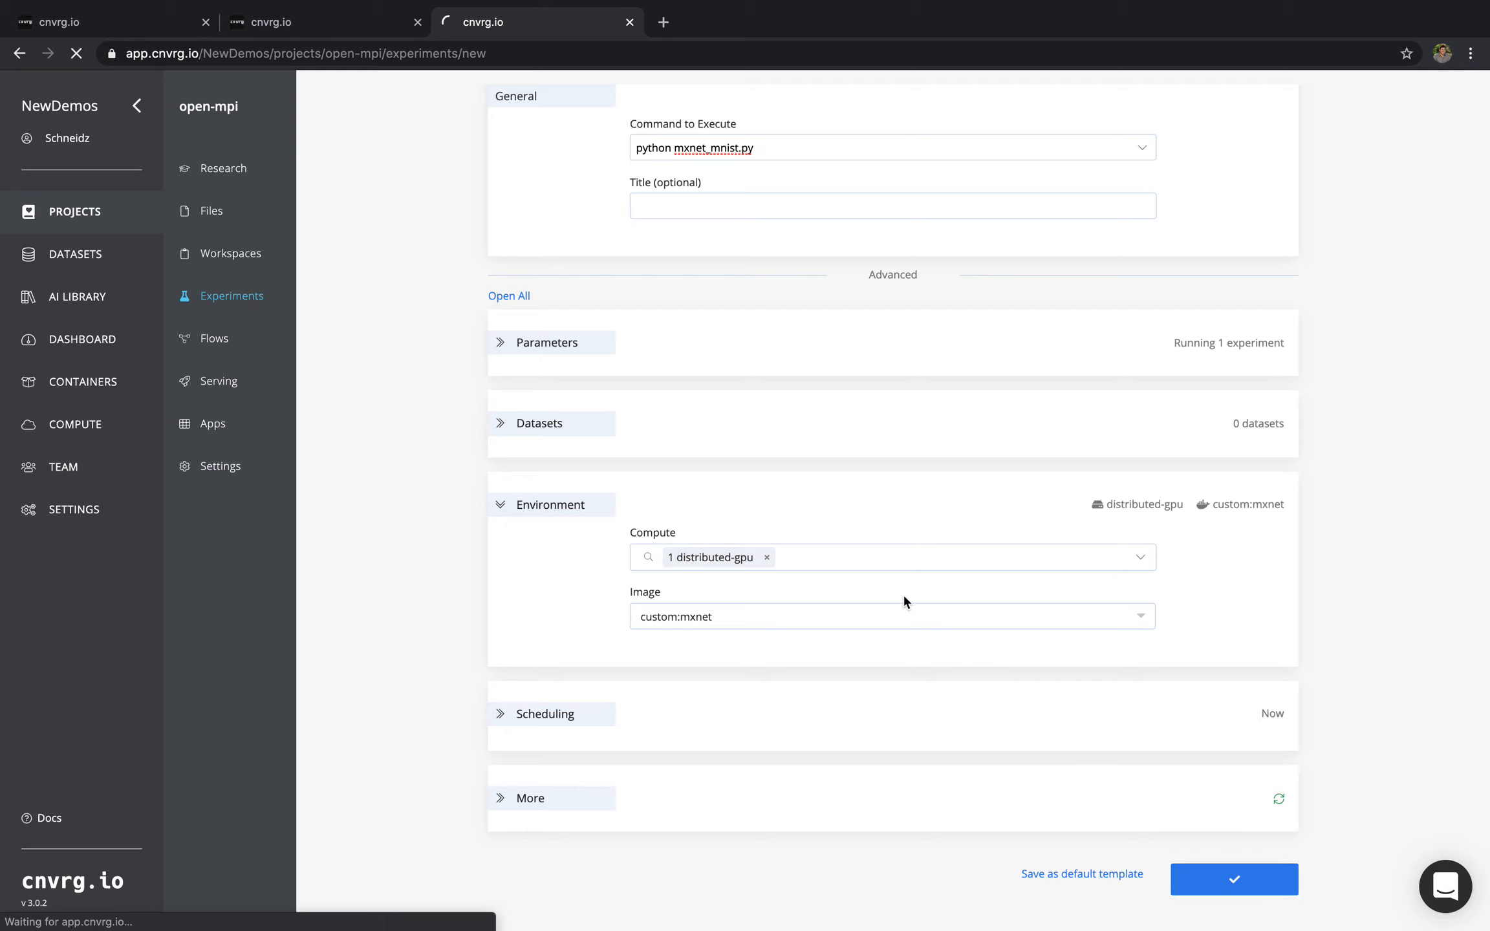
left_click(1233, 879)
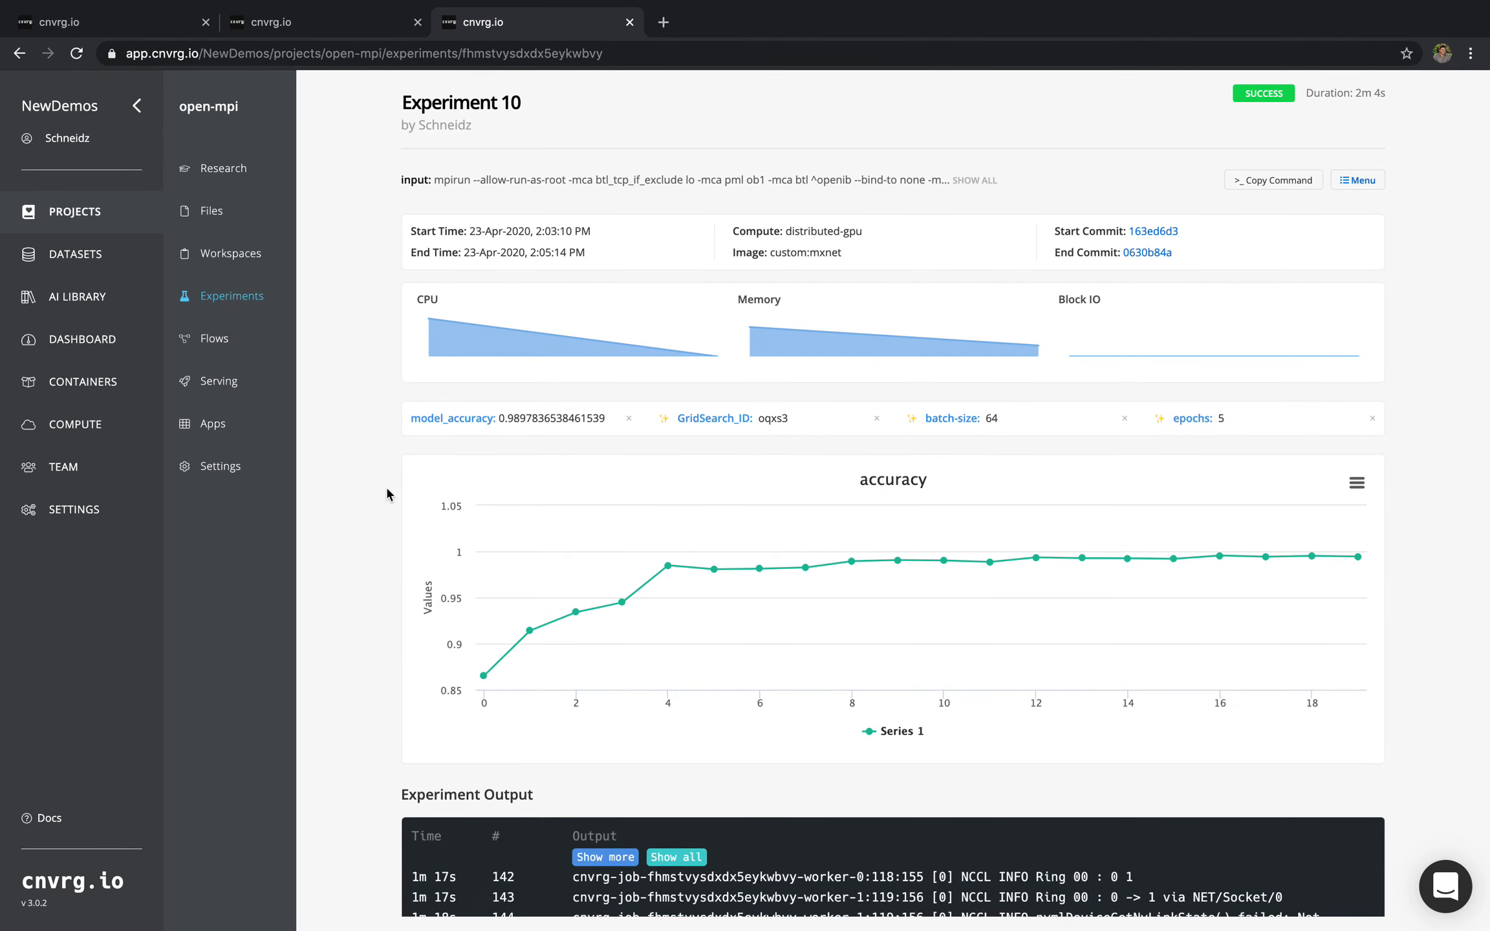
- Scroll Experiment 10's results down to the accuracy chart and output log
scroll("down", 3)
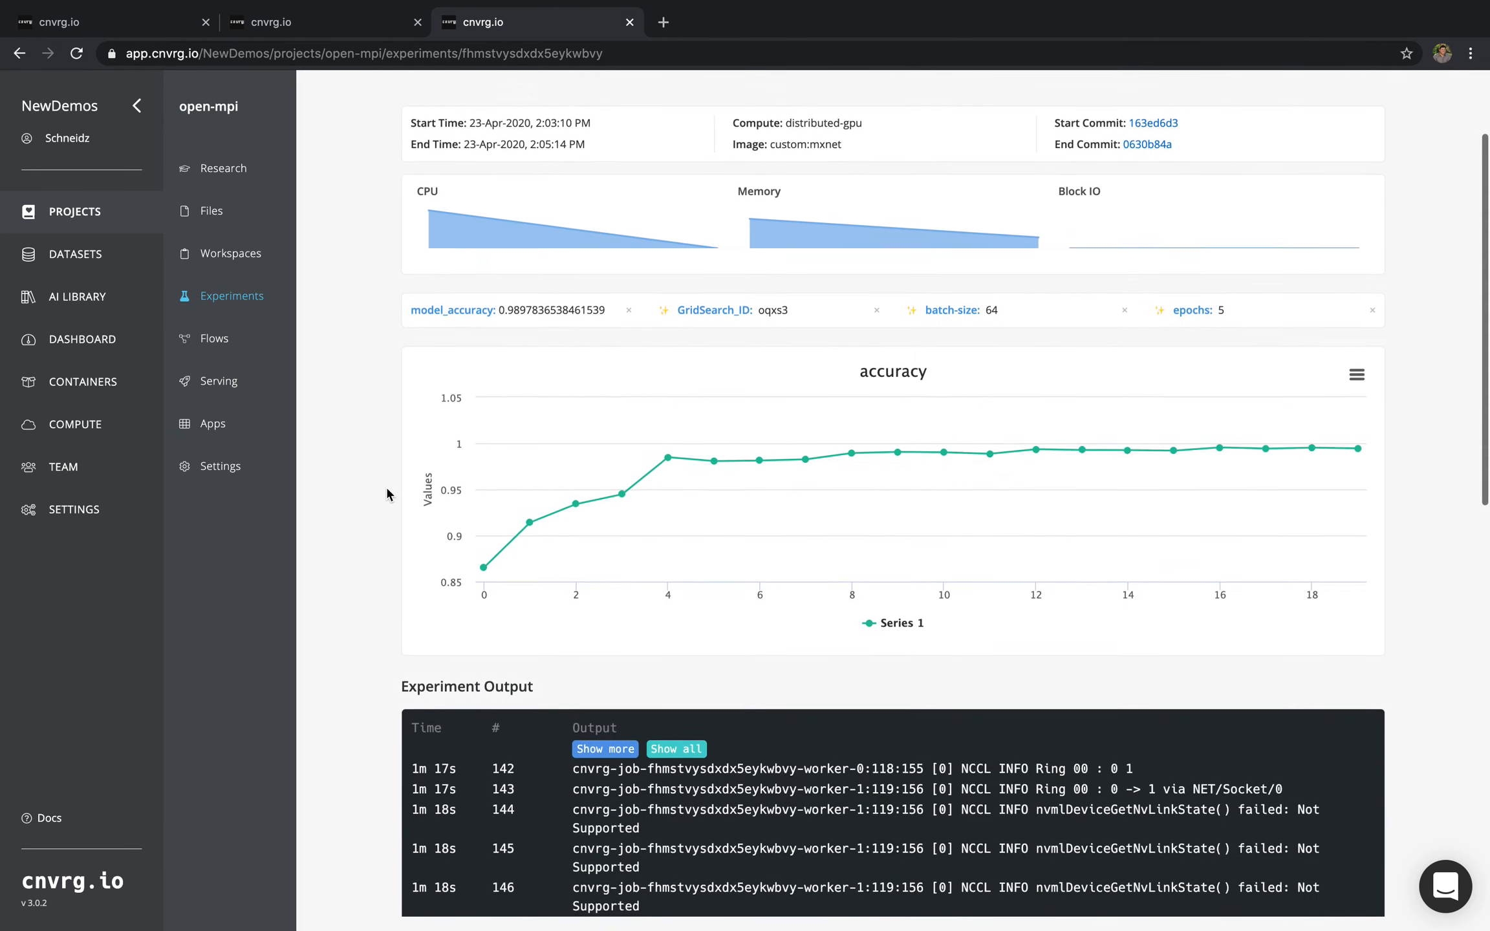